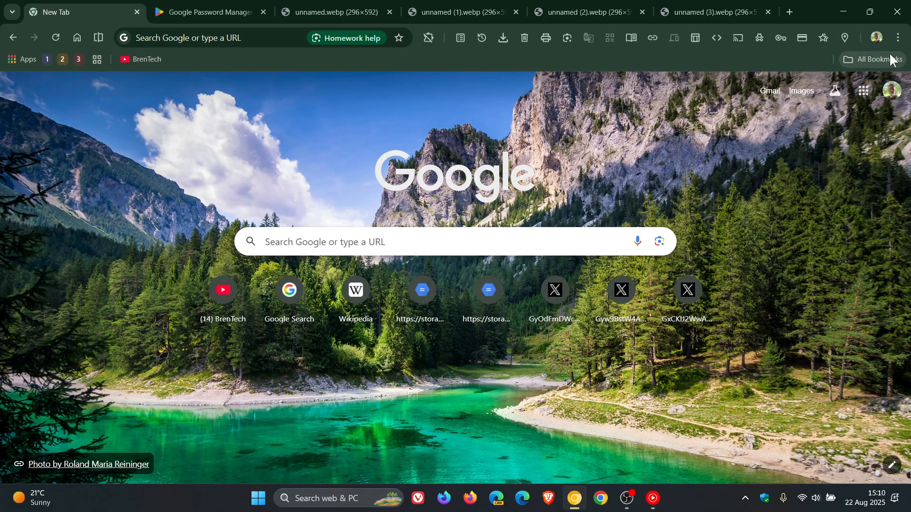
Step: Reach the Google Password Manager Play Store listing from Chrome's main menu
click(896, 38)
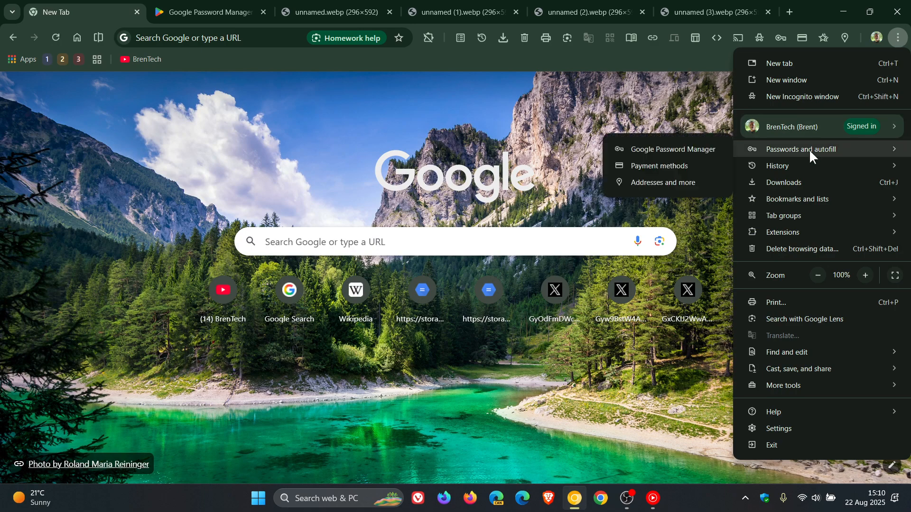
mouse_move(672, 149)
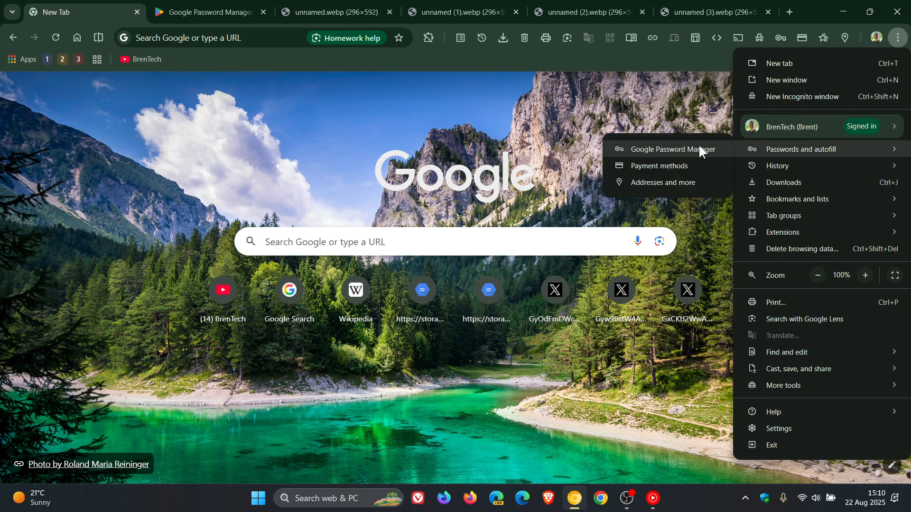
click(669, 149)
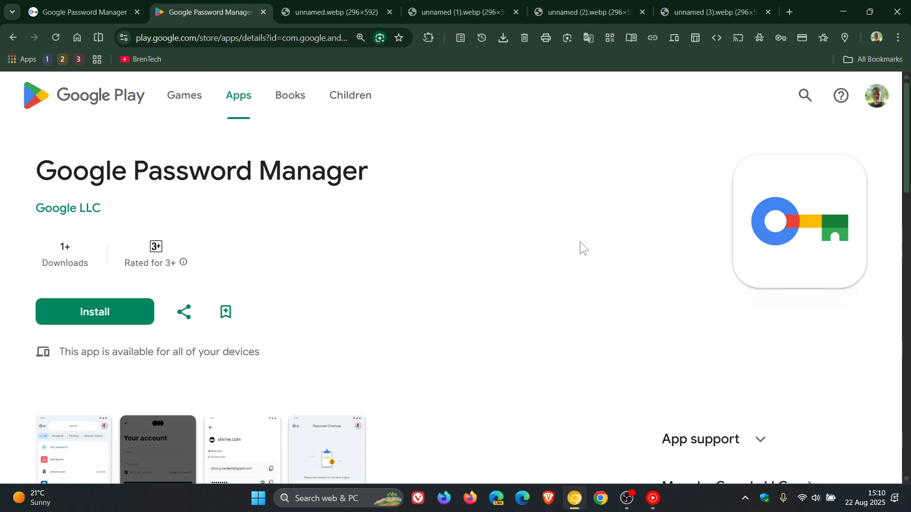
mouse_move(564, 216)
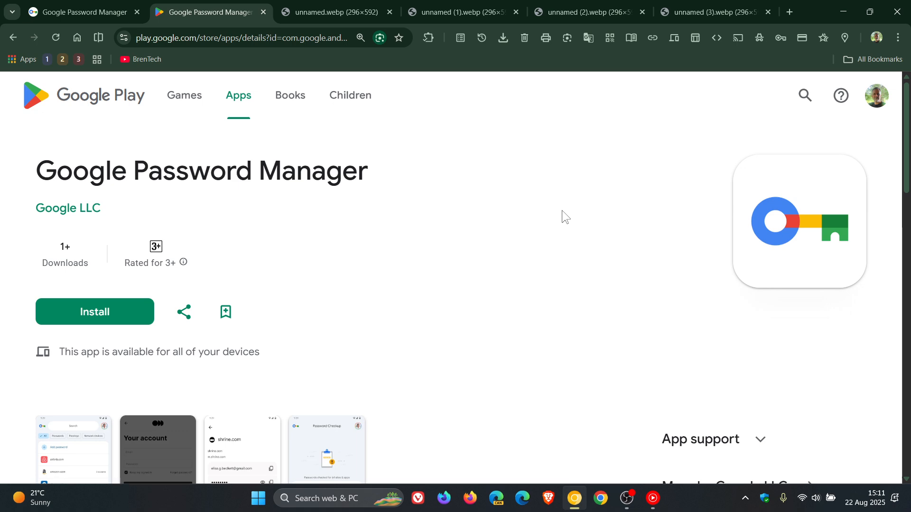
mouse_move(511, 314)
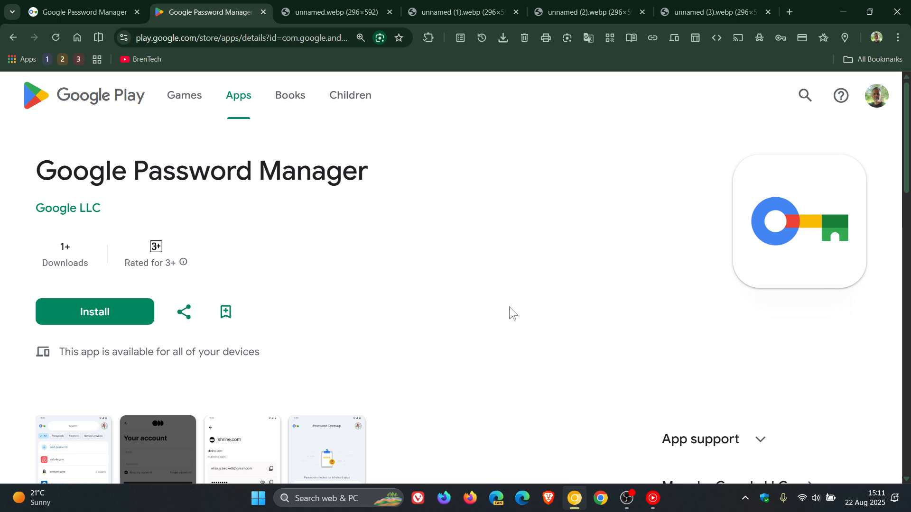
mouse_move(583, 244)
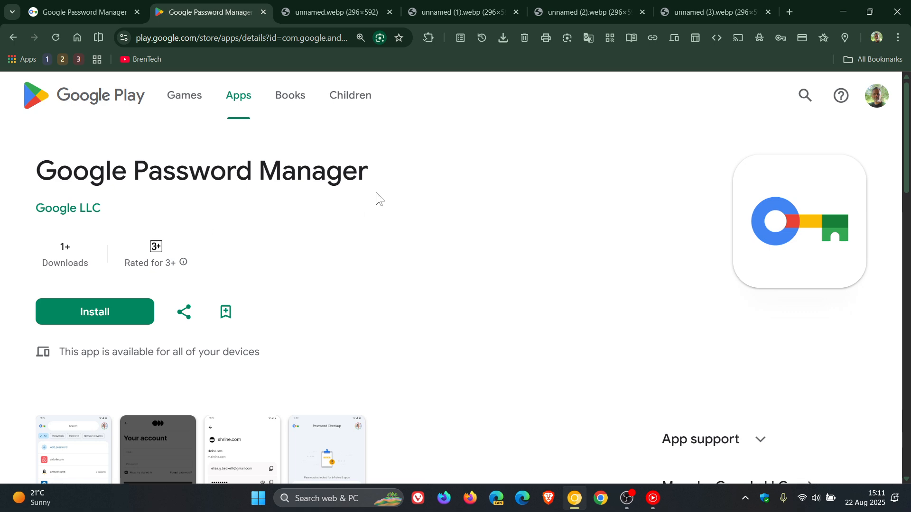
mouse_move(570, 259)
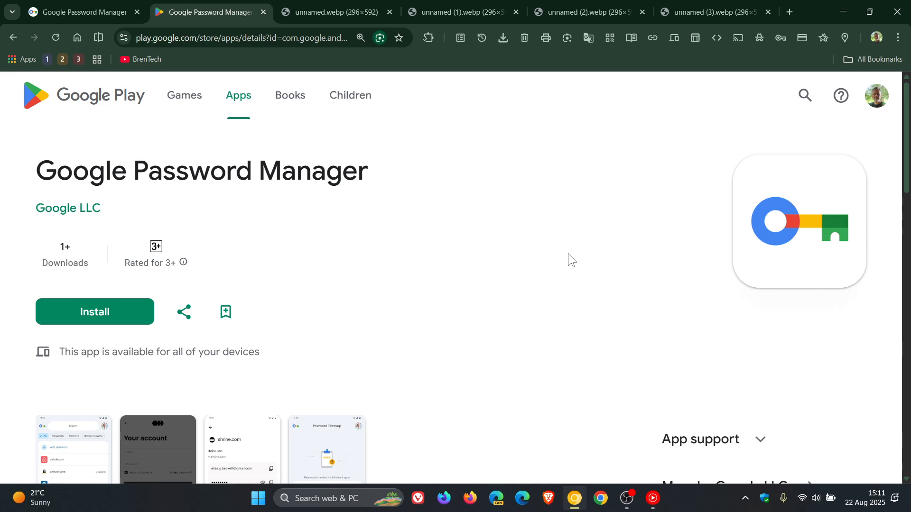
mouse_move(422, 234)
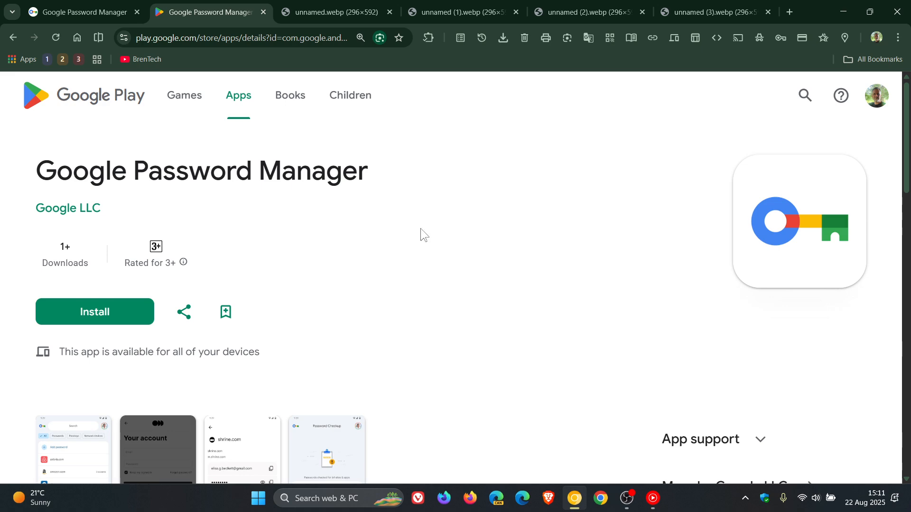
scroll(down, 3)
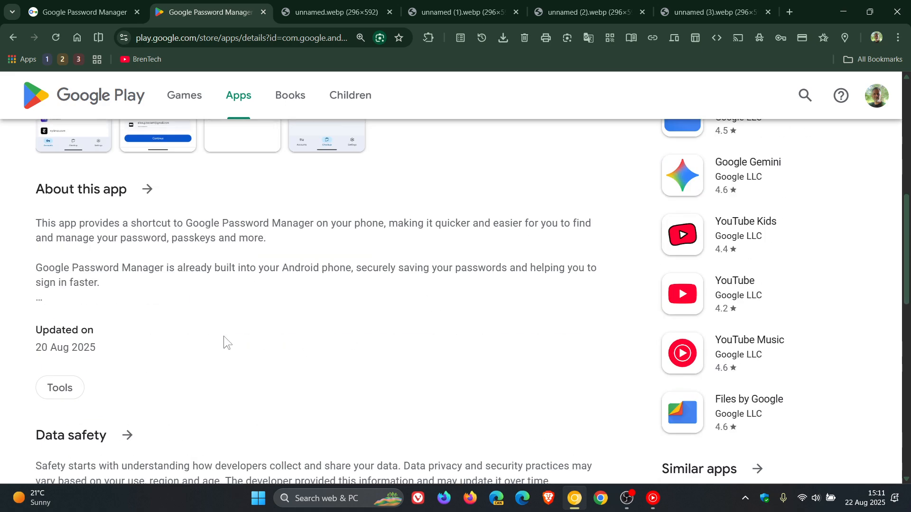
mouse_move(130, 349)
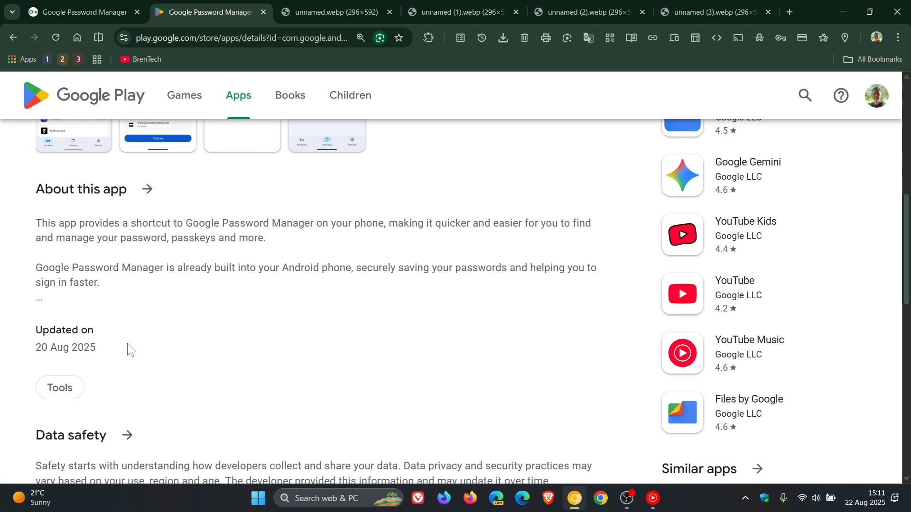
mouse_move(615, 330)
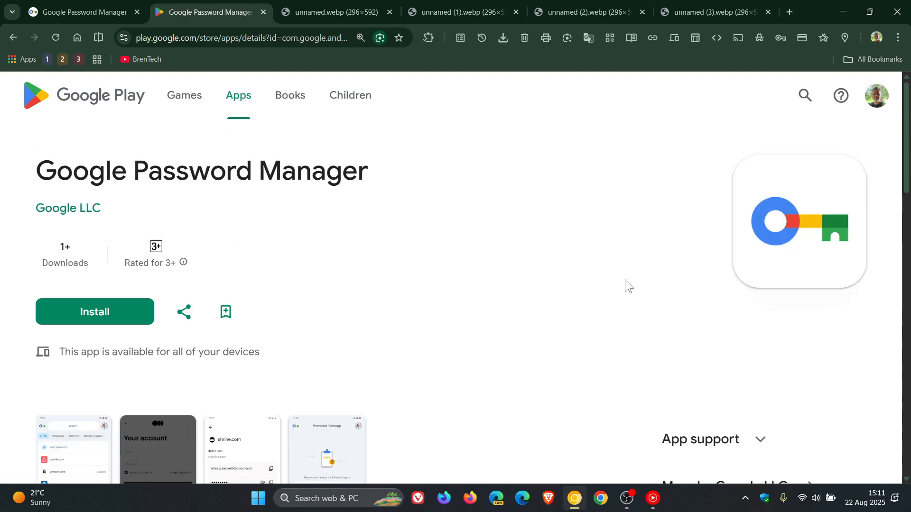
mouse_move(563, 279)
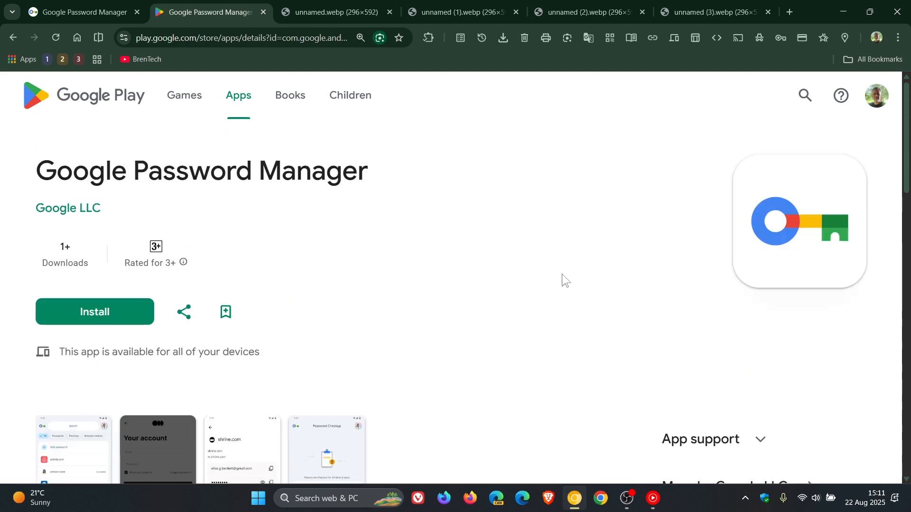
Step: Highlight the opening paragraph of the app's About this app description
scroll(down, 3)
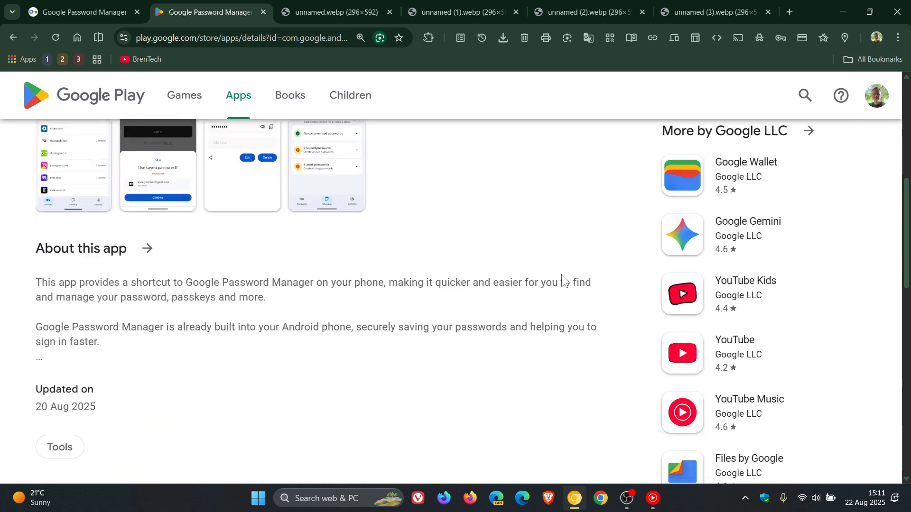
mouse_move(37, 288)
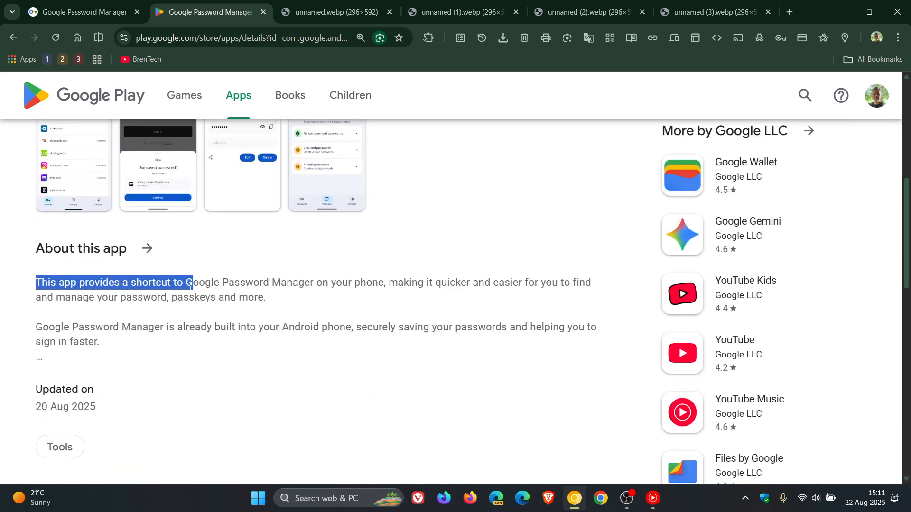
drag(192, 283, 374, 283)
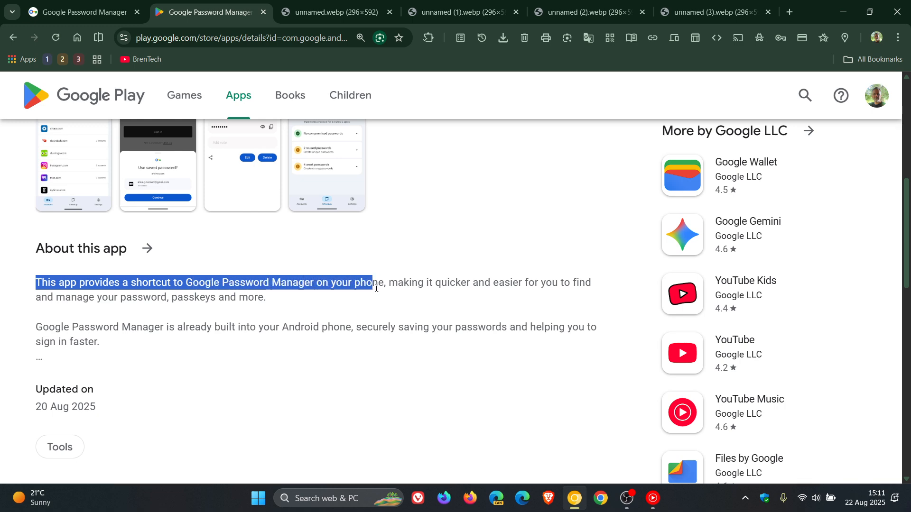
drag(371, 283, 516, 283)
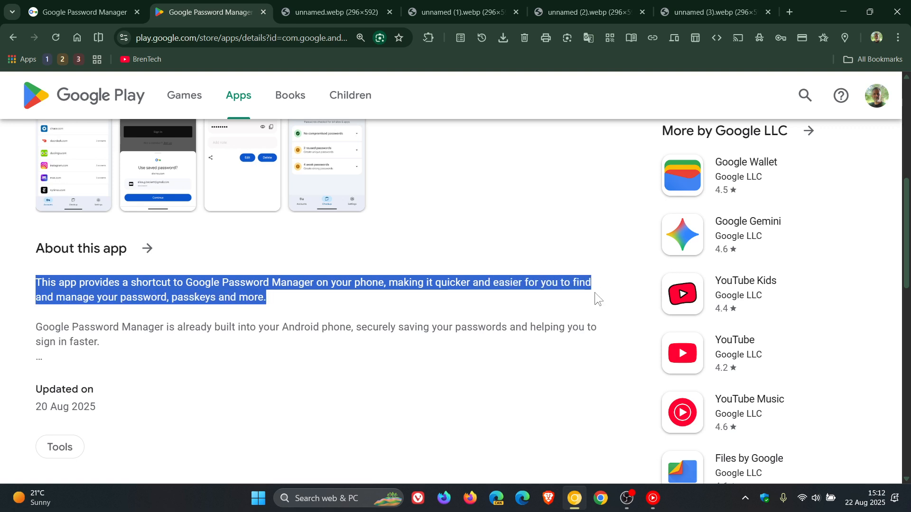
mouse_move(212, 347)
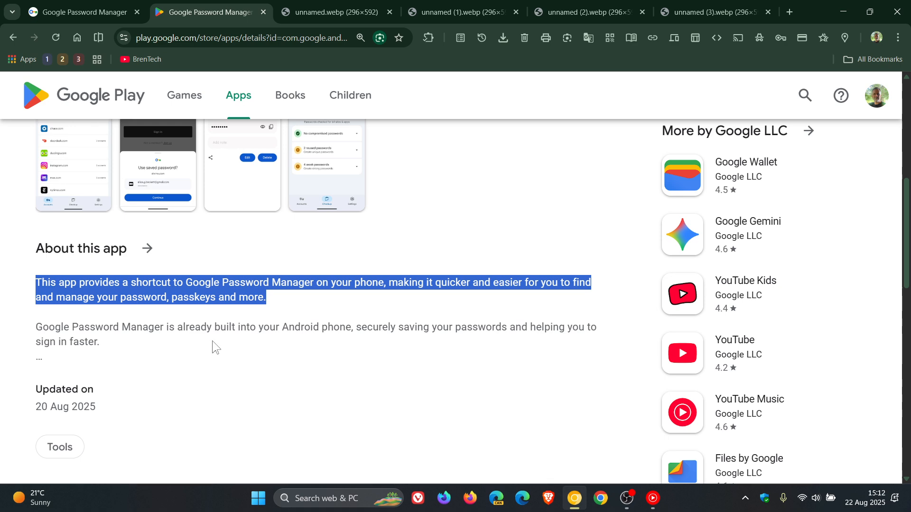
mouse_move(428, 345)
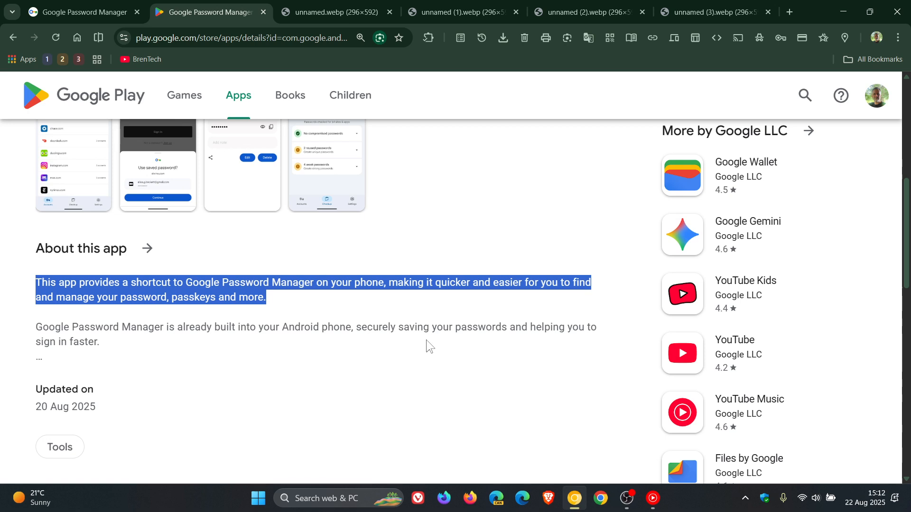
mouse_move(186, 360)
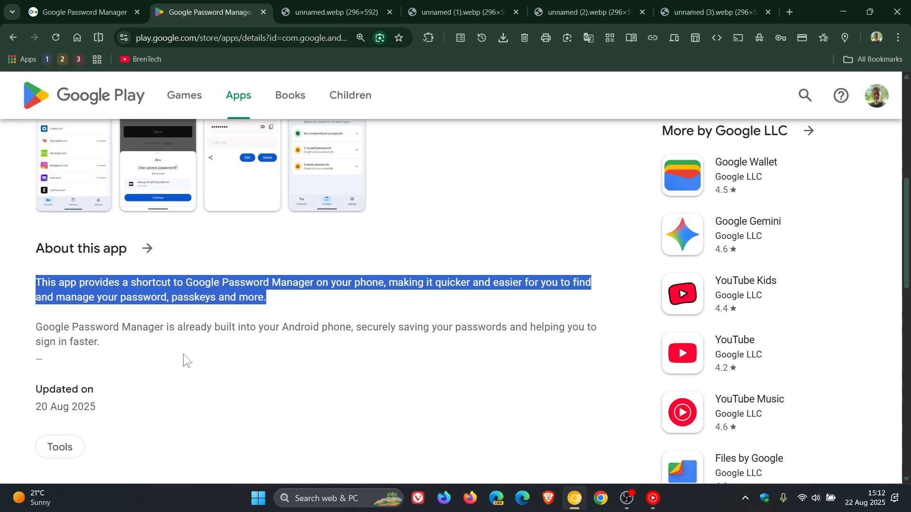
mouse_move(470, 325)
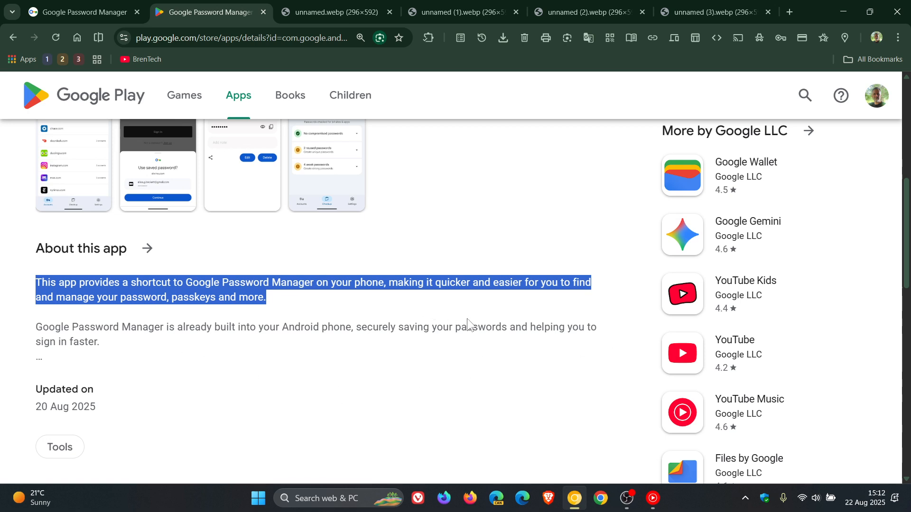
mouse_move(457, 372)
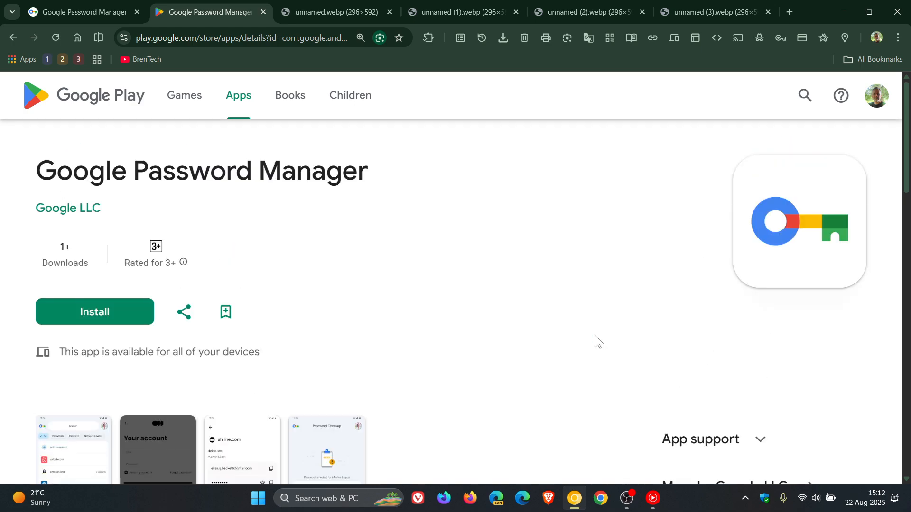
mouse_move(482, 252)
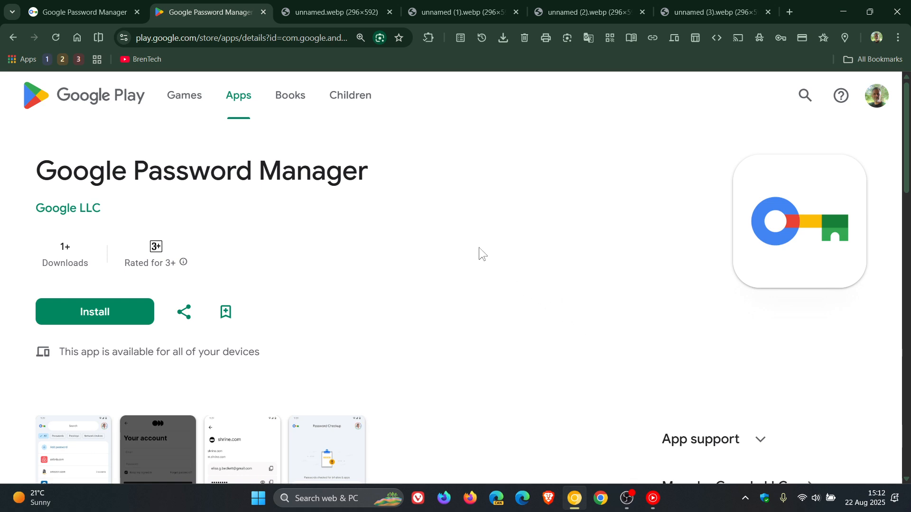
Step: Switch to the tab holding the accounts-list screenshot of the app
click(325, 12)
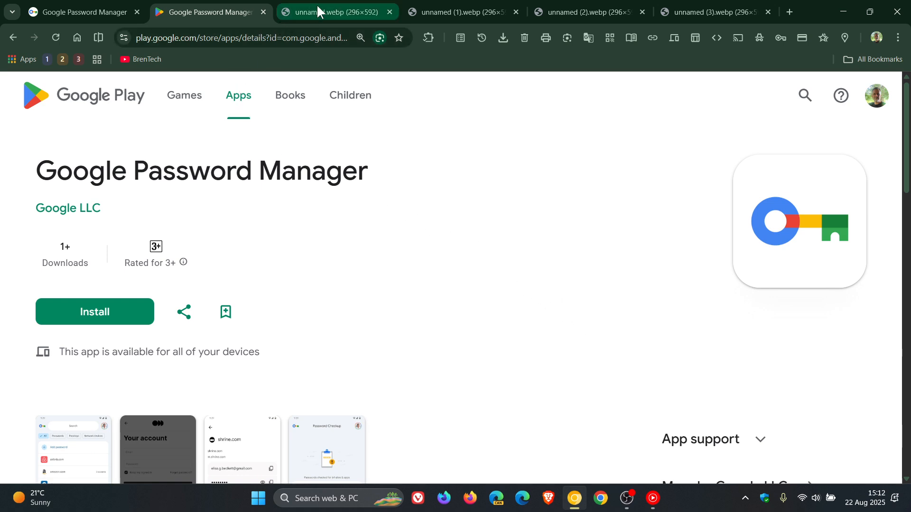
click(326, 11)
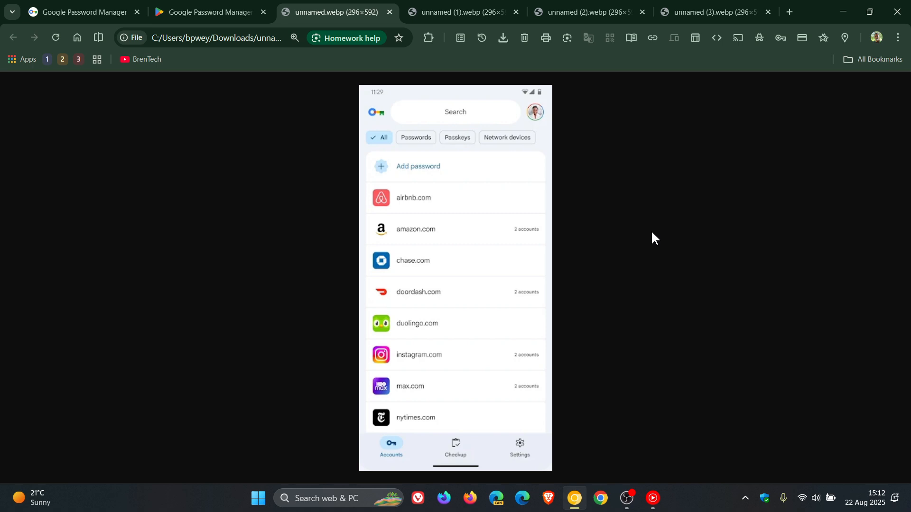
mouse_move(627, 265)
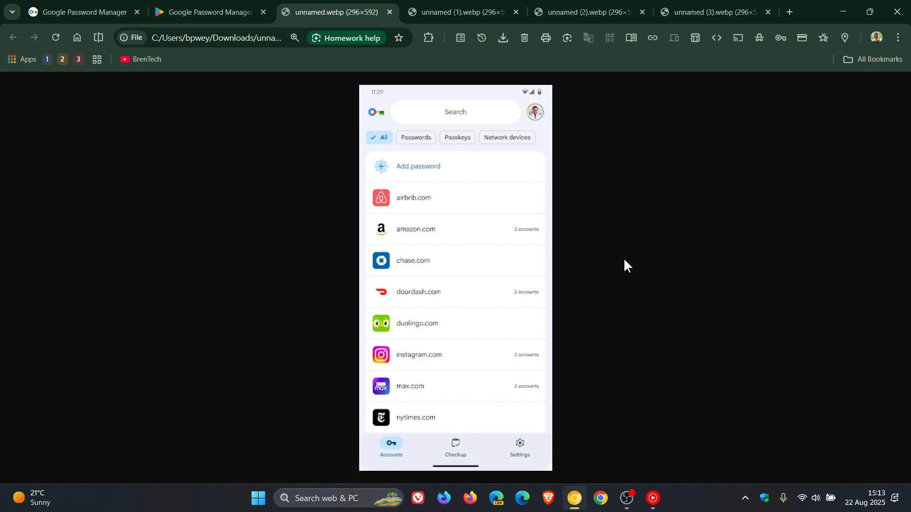
Step: View the sign-in prompt, saved login details and Password Checkup screenshots in turn
click(459, 11)
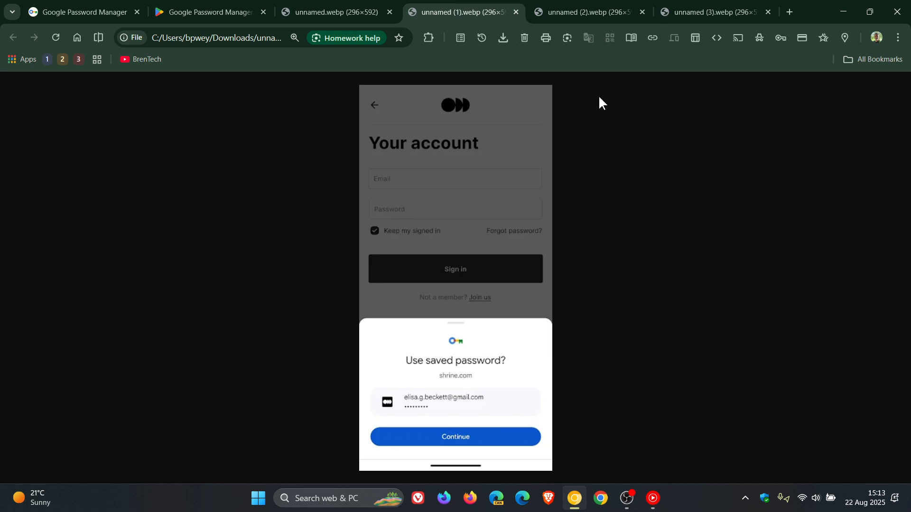
mouse_move(705, 252)
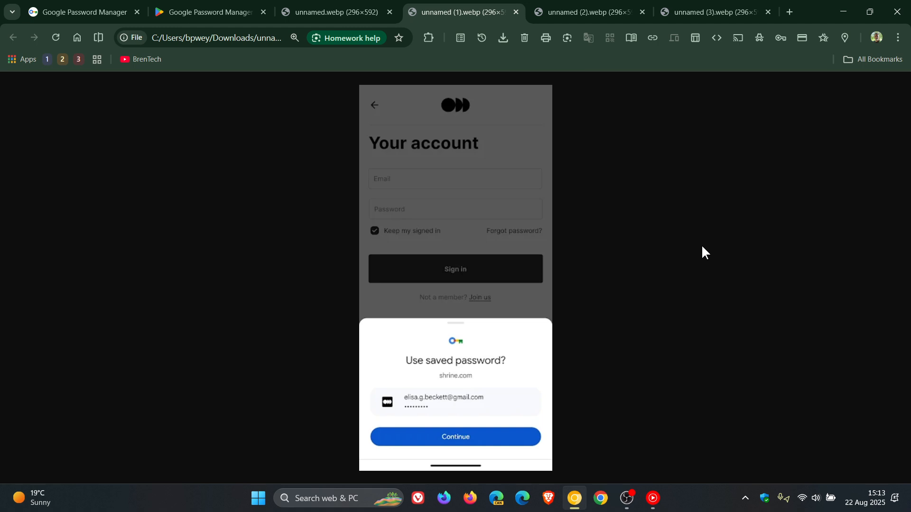
mouse_move(642, 89)
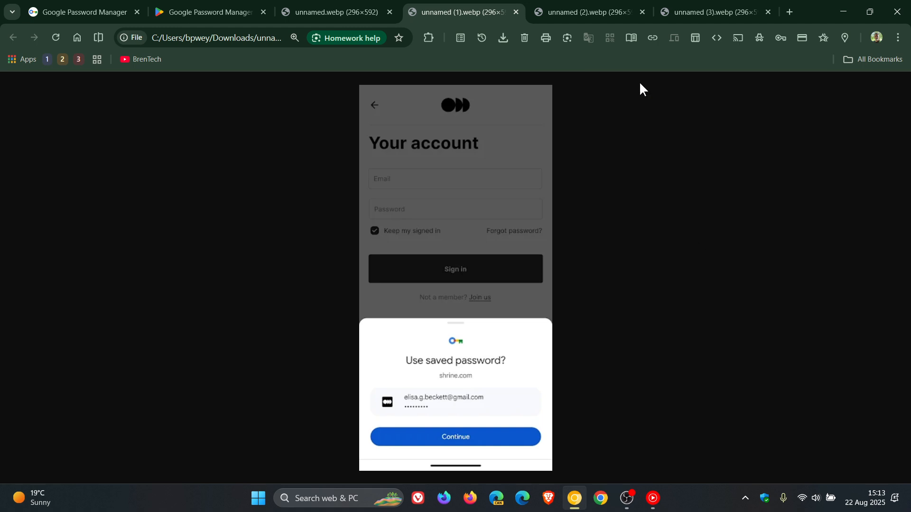
click(588, 11)
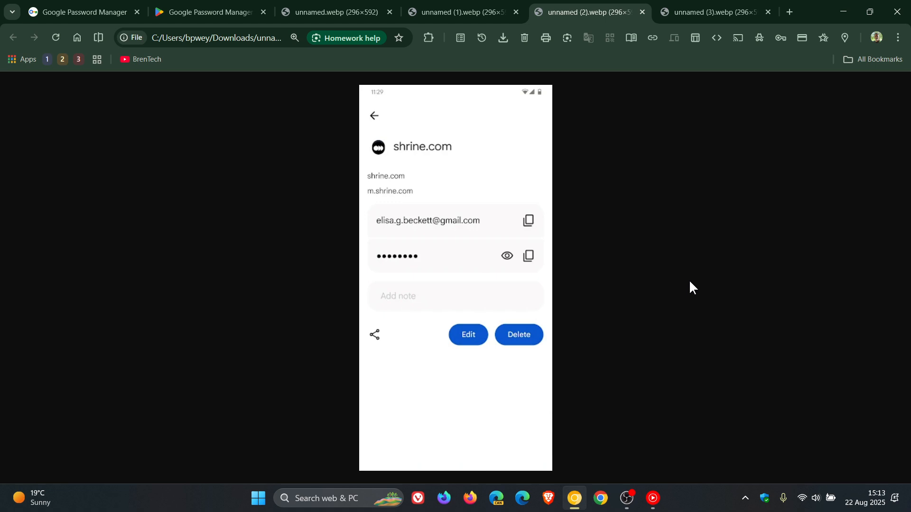
mouse_move(703, 33)
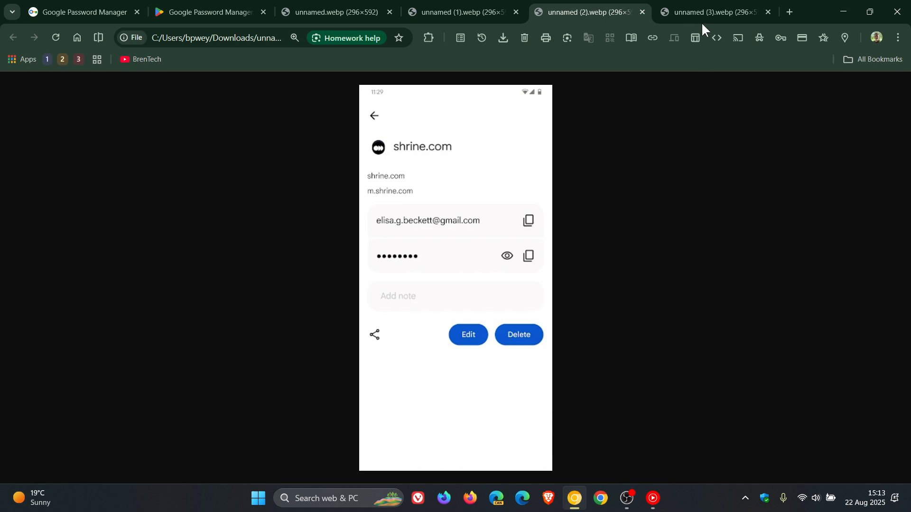
click(714, 11)
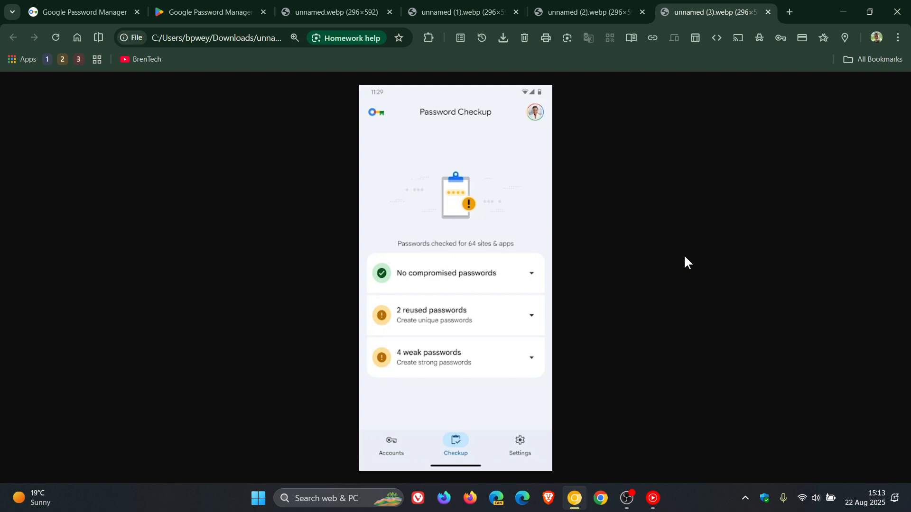
mouse_move(610, 281)
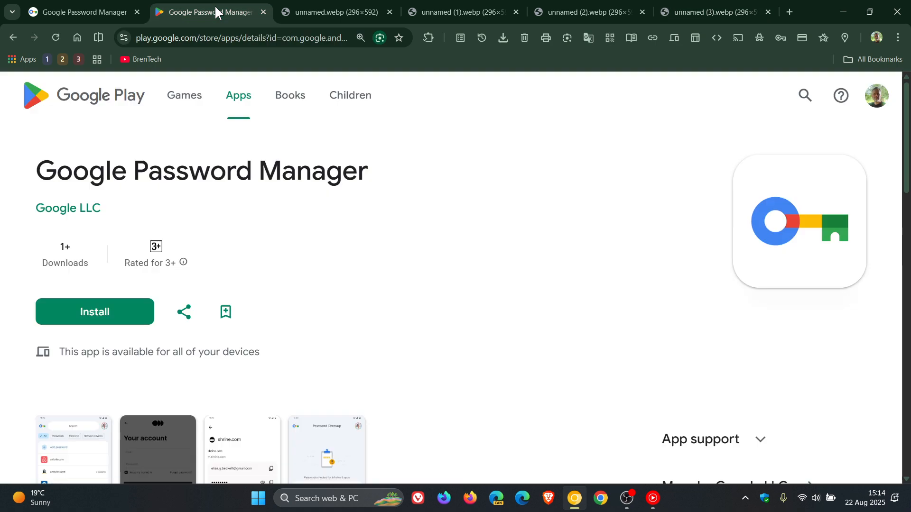
mouse_move(379, 212)
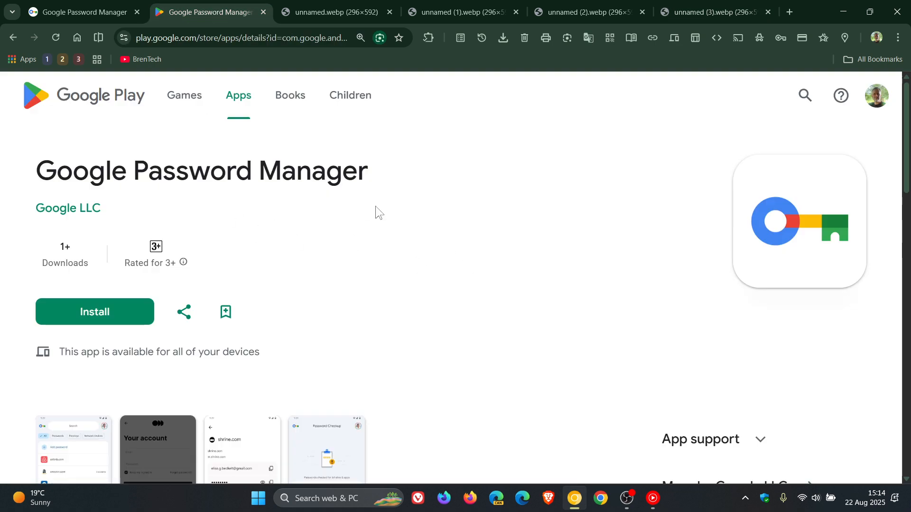
mouse_move(118, 100)
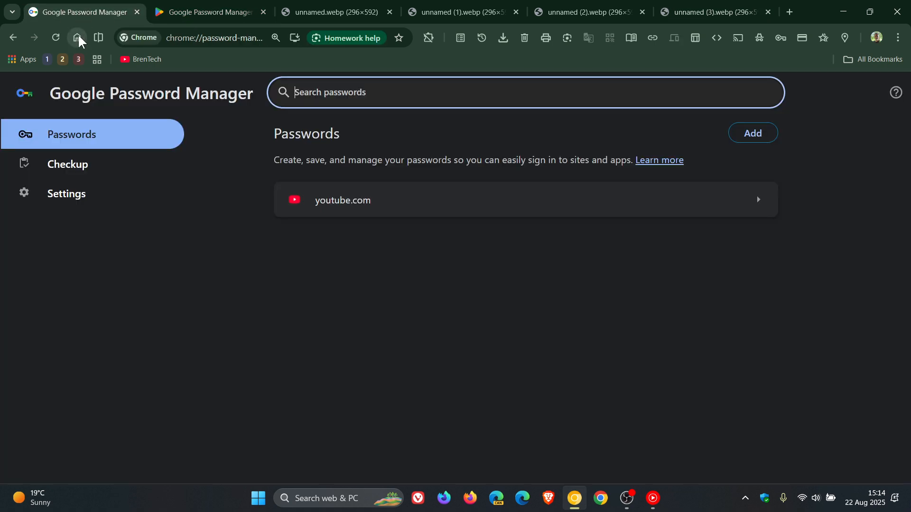
Step: Go to Chrome's New Tab page via the Home button
click(77, 37)
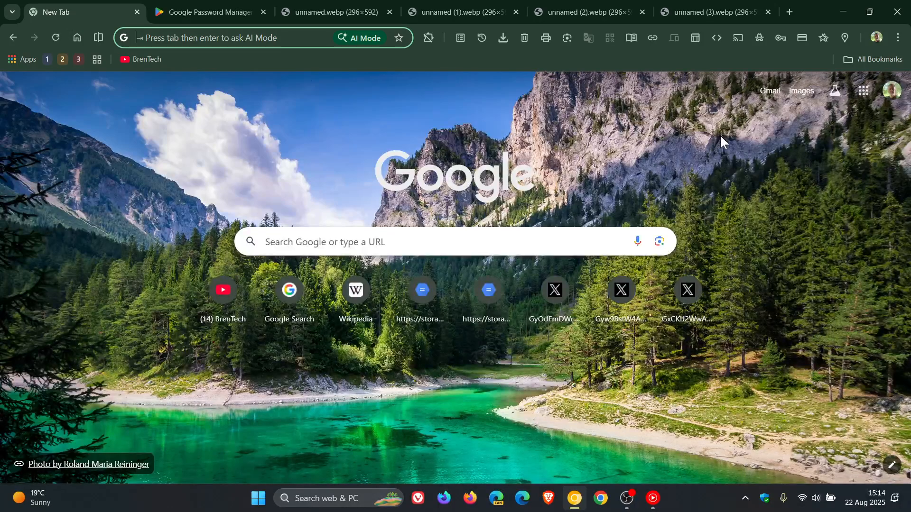
mouse_move(741, 221)
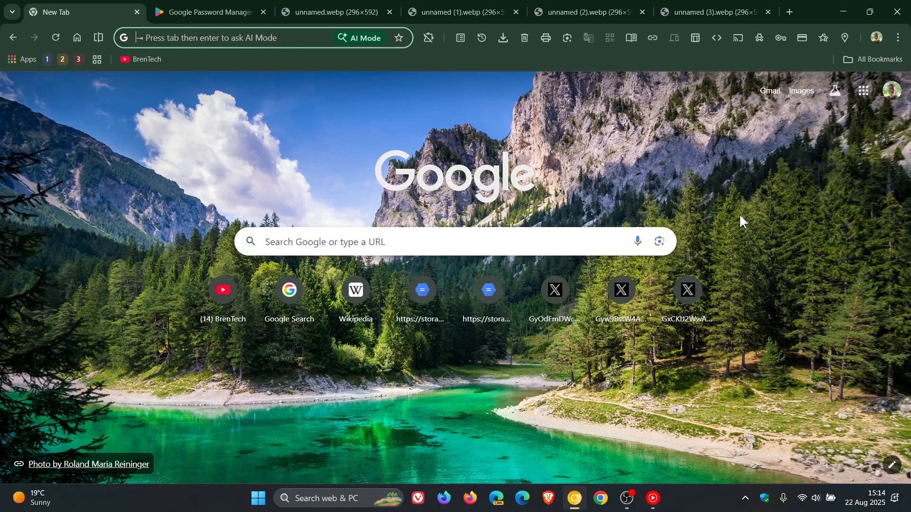